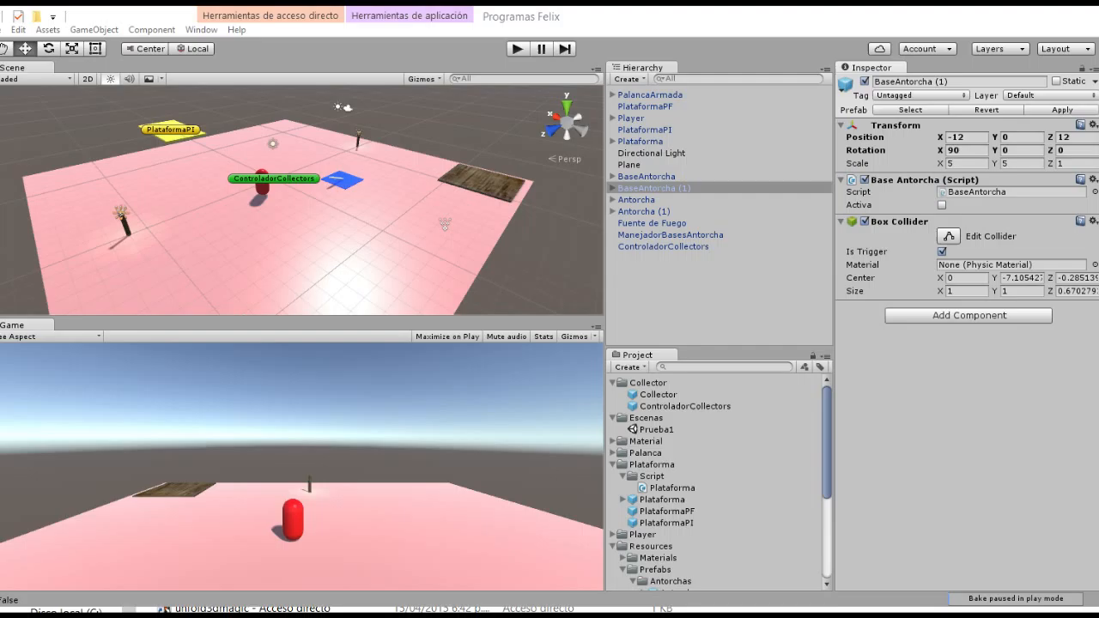
Confirm BaseAntorcha and BaseAntorcha (1) both have Activa off, then enter play mode.
click(647, 176)
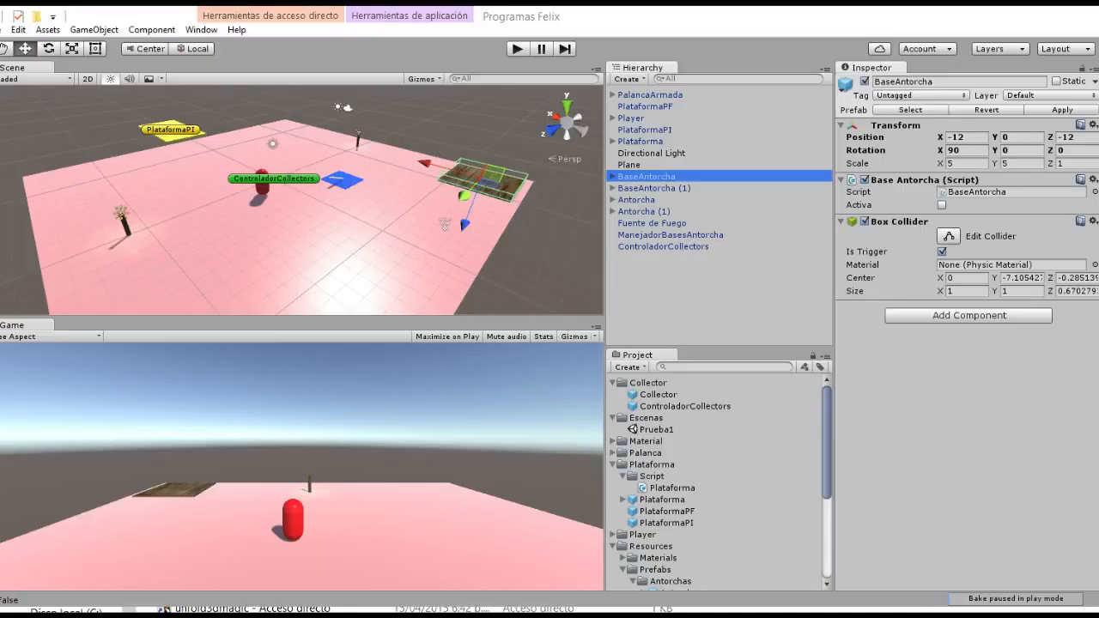
click(656, 187)
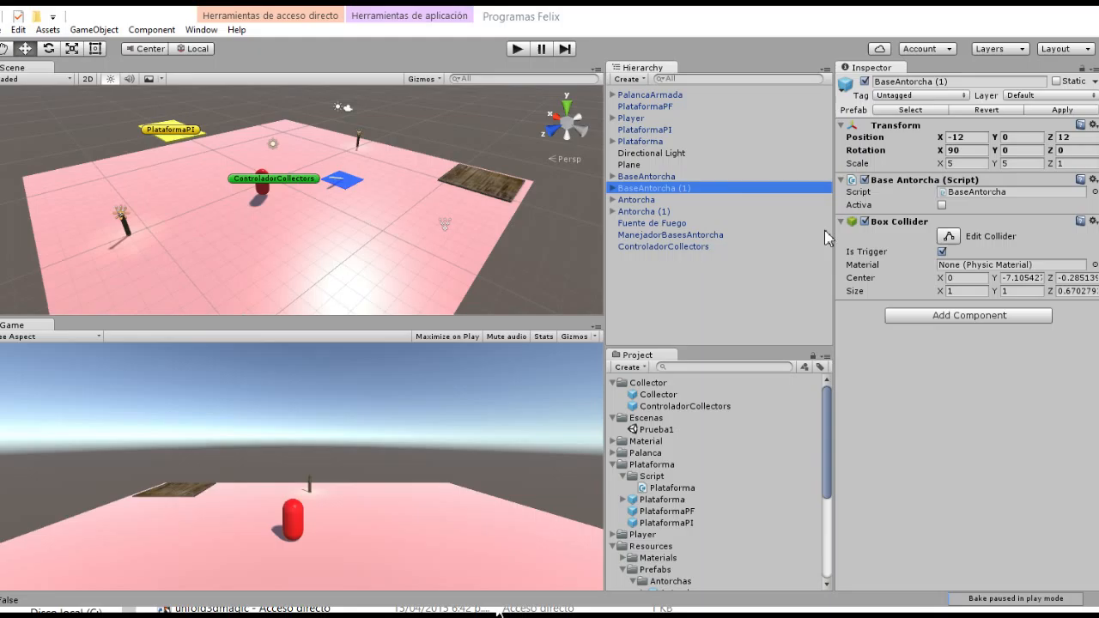
click(636, 199)
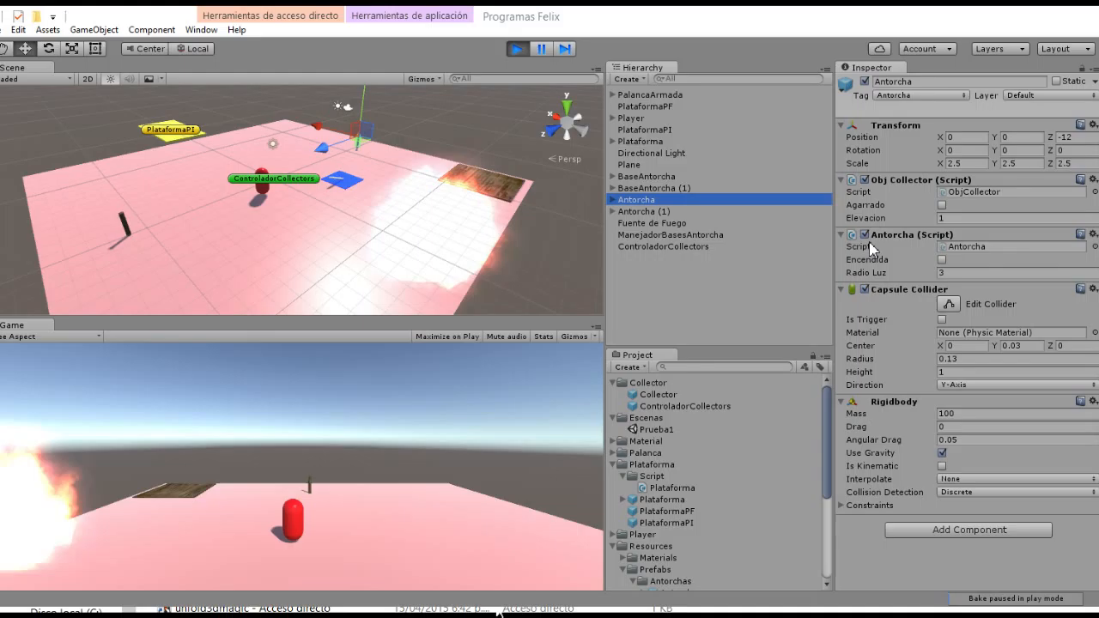
Carry the torch onto BaseAntorcha (1), confirm its Activa is on, then check BaseAntorcha stays inactive.
click(654, 187)
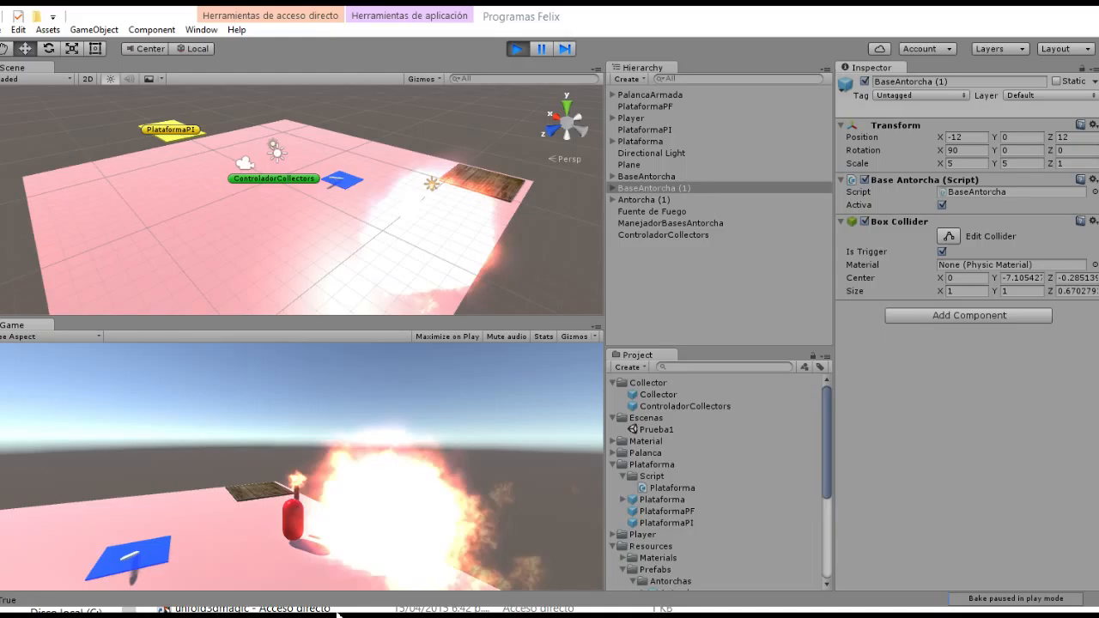
click(647, 176)
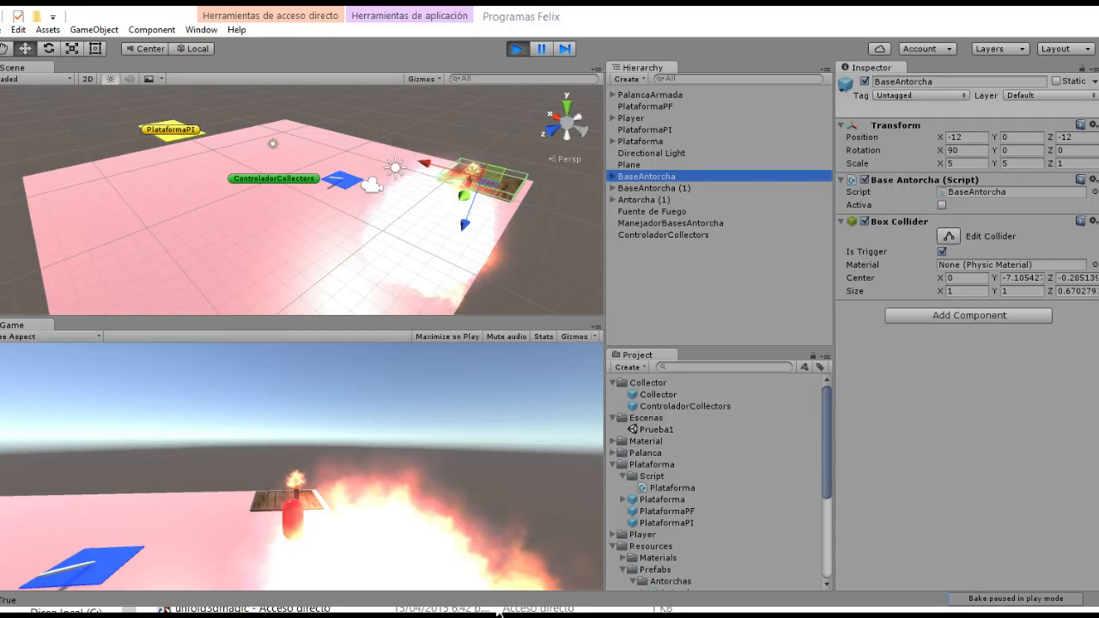